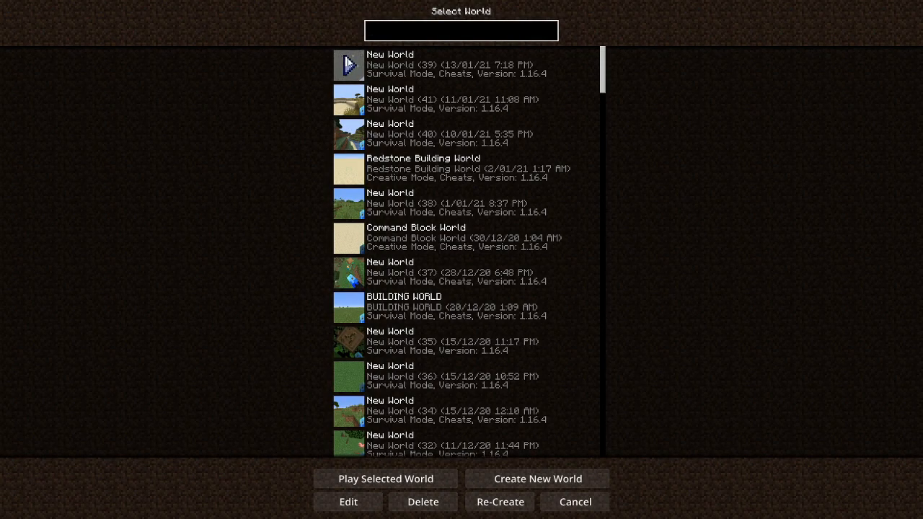
Step: Cancel out of the Select World screen to return to Minecraft's main menu
{"action": "left_click", "coordinate": [385, 479]}
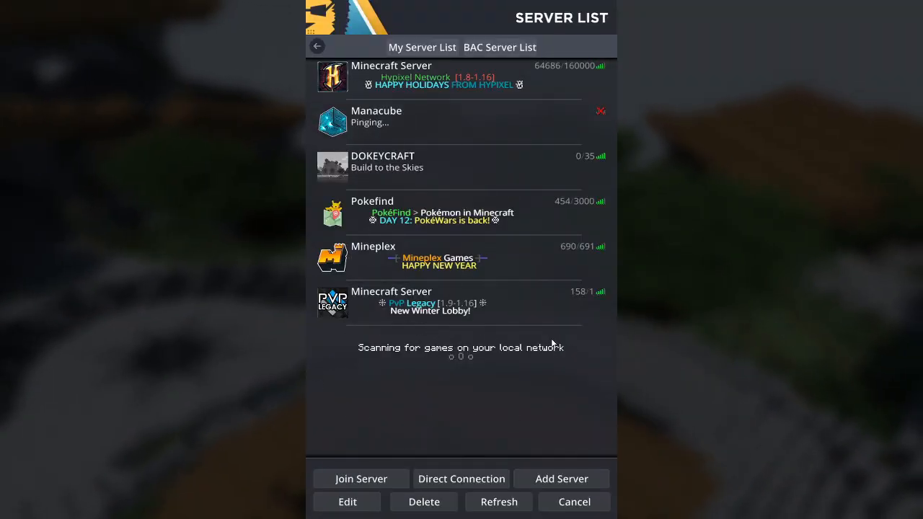
{"action": "mouse_move", "coordinate": [468, 395]}
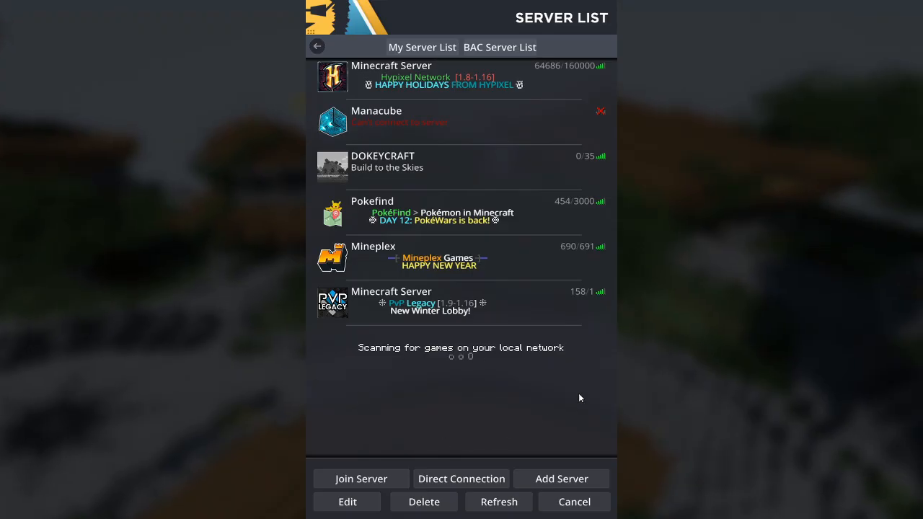
{"action": "mouse_move", "coordinate": [556, 390]}
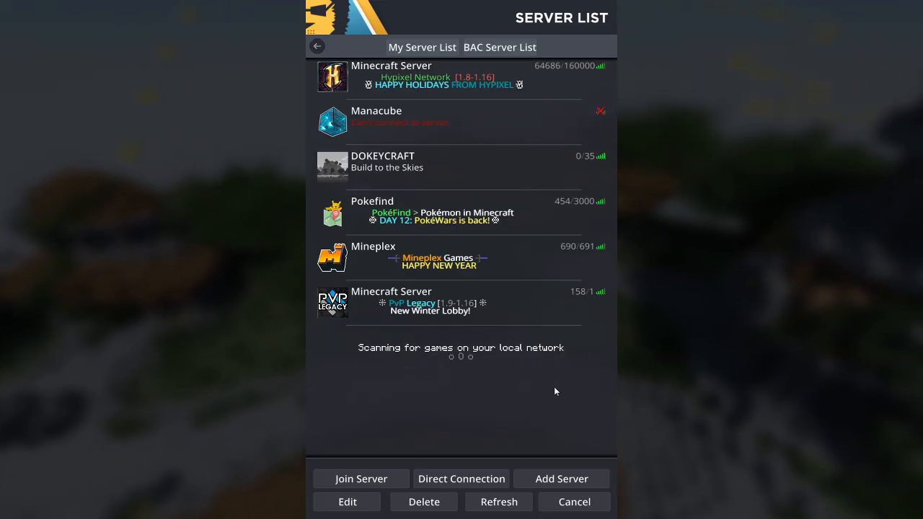
{"action": "mouse_move", "coordinate": [238, 435]}
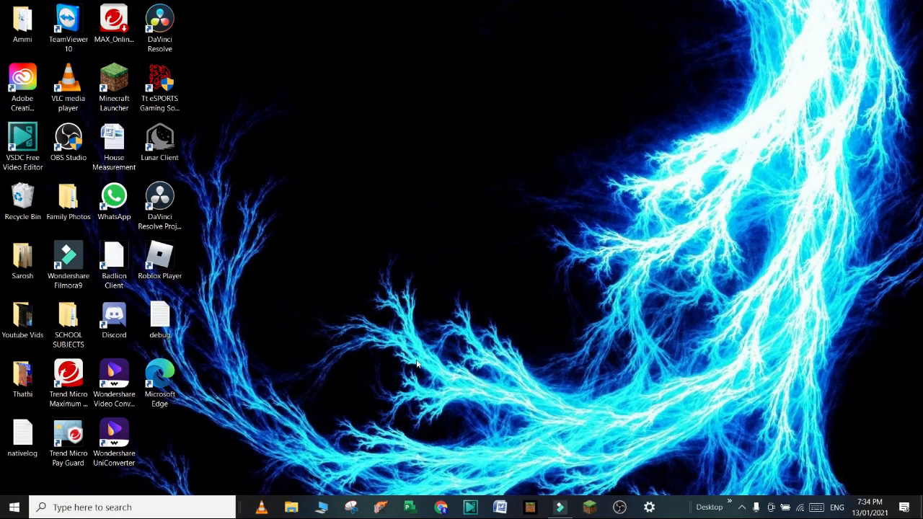
{"action": "mouse_move", "coordinate": [664, 228]}
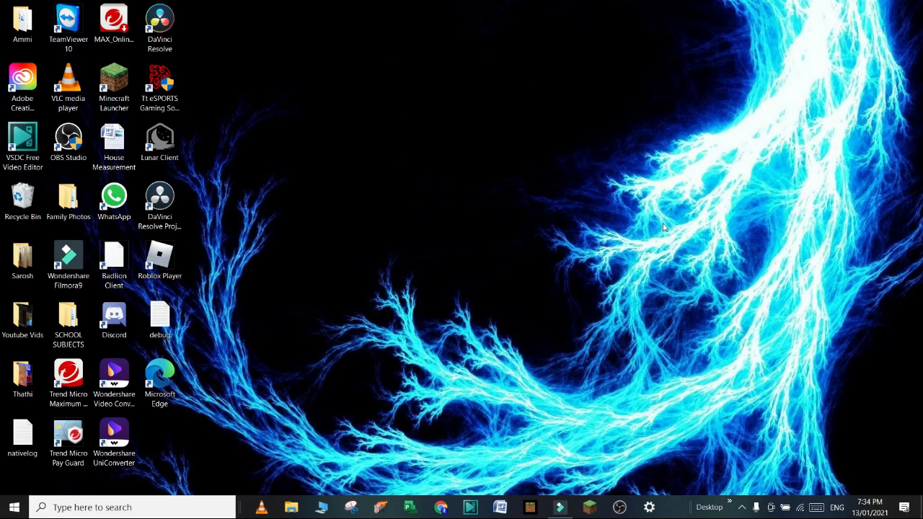
{"action": "mouse_move", "coordinate": [479, 260]}
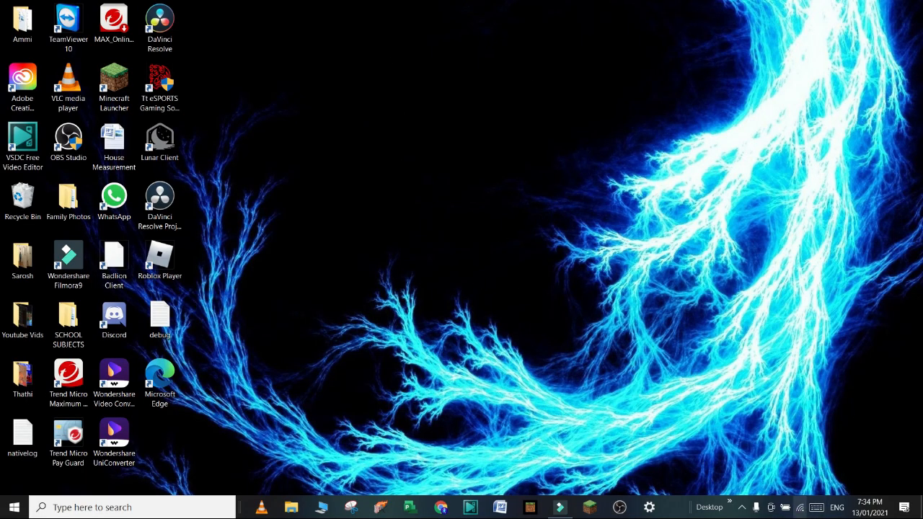
Step: Show the Wi-Fi network flyout from the system tray icon
{"action": "left_click", "coordinate": [800, 508]}
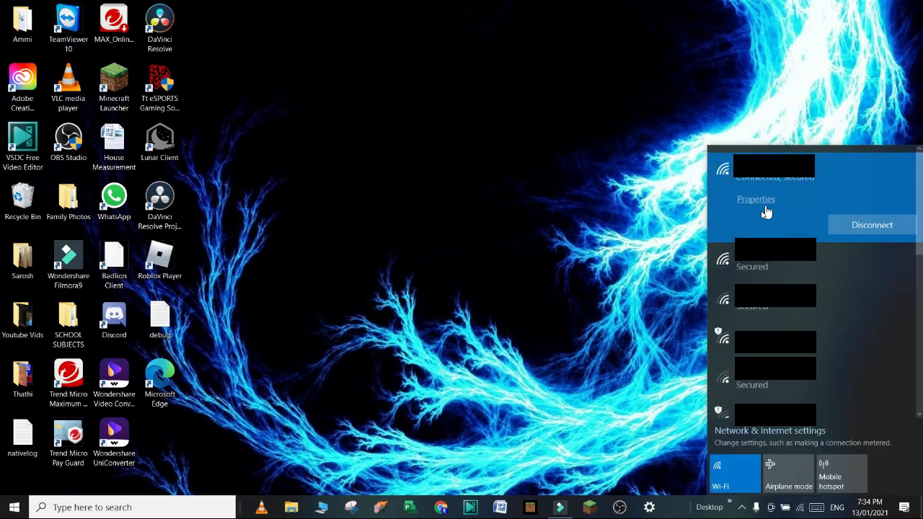
{"action": "mouse_move", "coordinate": [814, 225]}
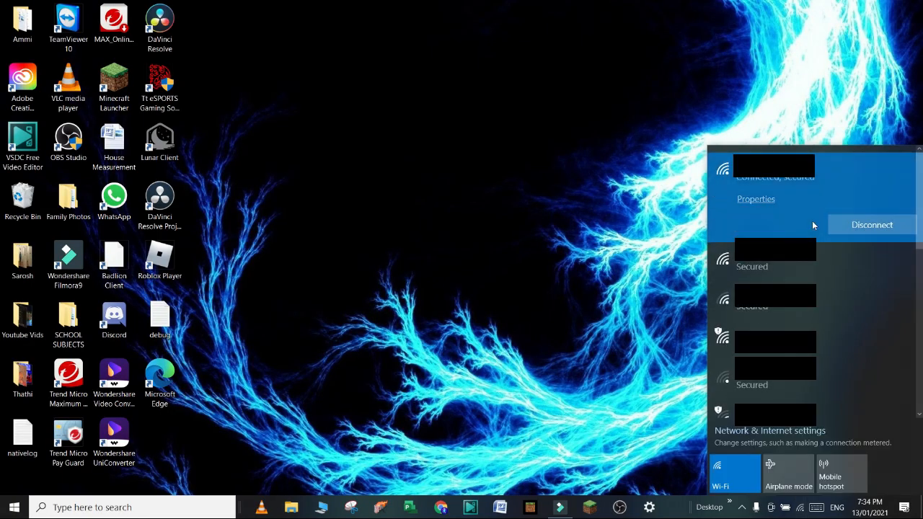
{"action": "mouse_move", "coordinate": [817, 166]}
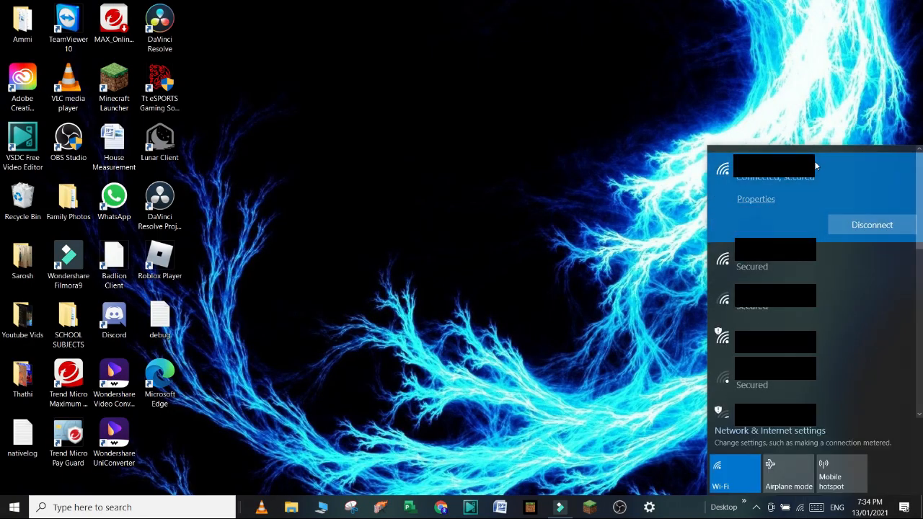
{"action": "mouse_move", "coordinate": [724, 186]}
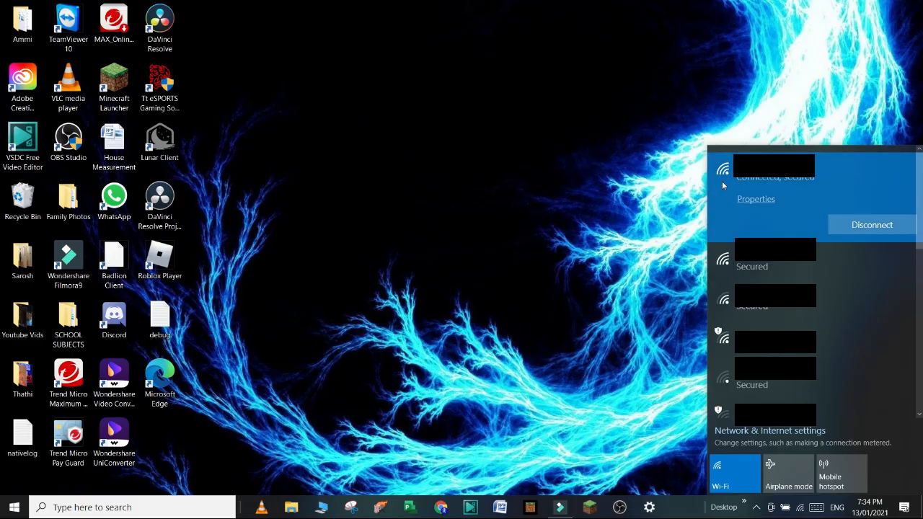
{"action": "mouse_move", "coordinate": [825, 203]}
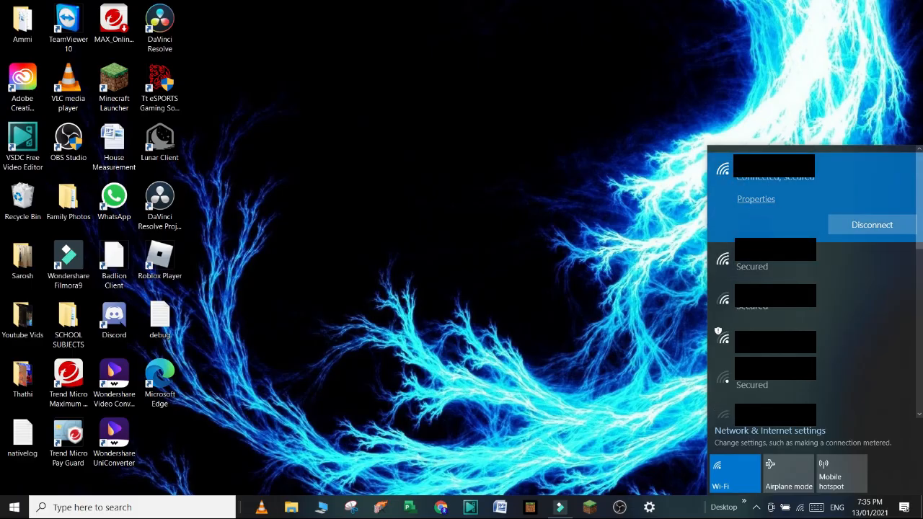
{"action": "mouse_move", "coordinate": [719, 190]}
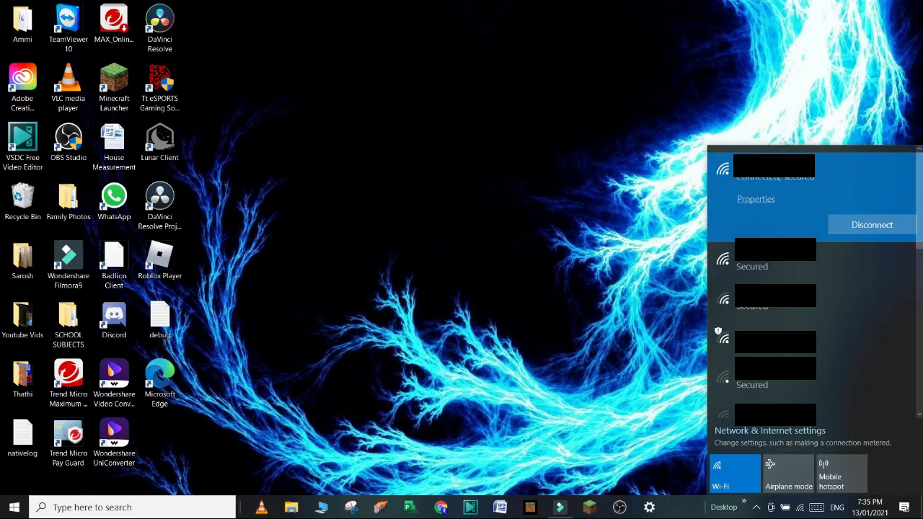
{"action": "mouse_move", "coordinate": [675, 169]}
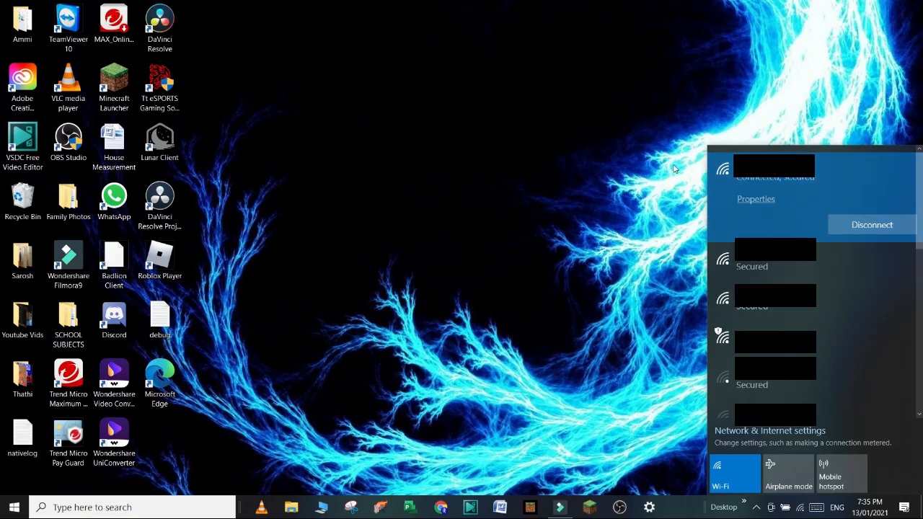
{"action": "mouse_move", "coordinate": [779, 151]}
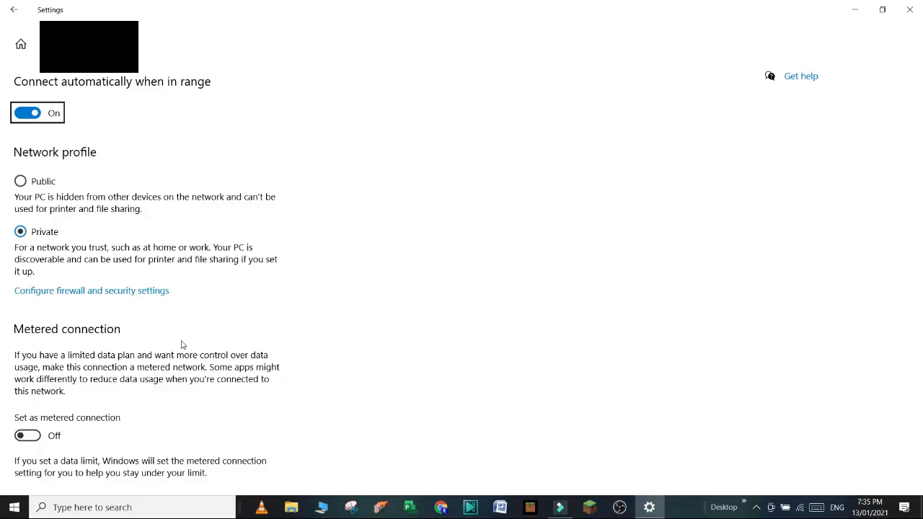
{"action": "mouse_move", "coordinate": [664, 87]}
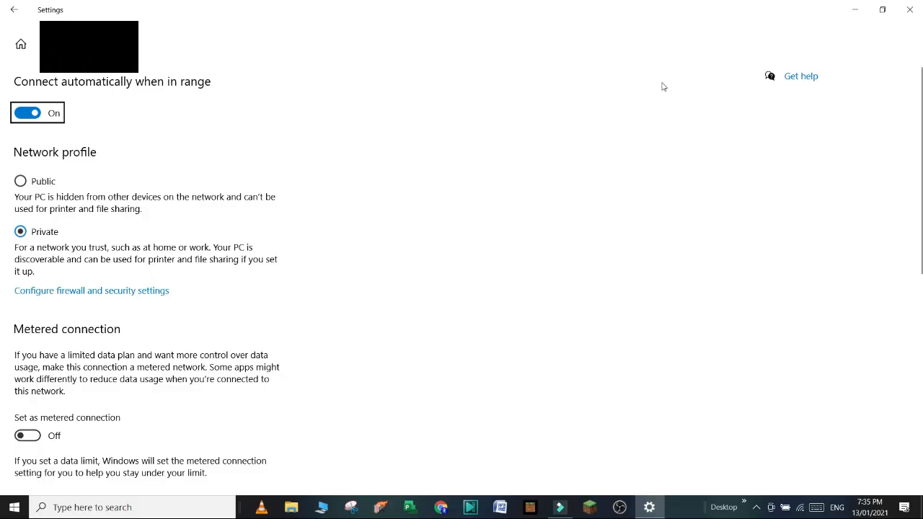
Step: Close the network properties and search Start for 'allow an app' to reach the firewall's allowed apps page
{"action": "left_click", "coordinate": [909, 8]}
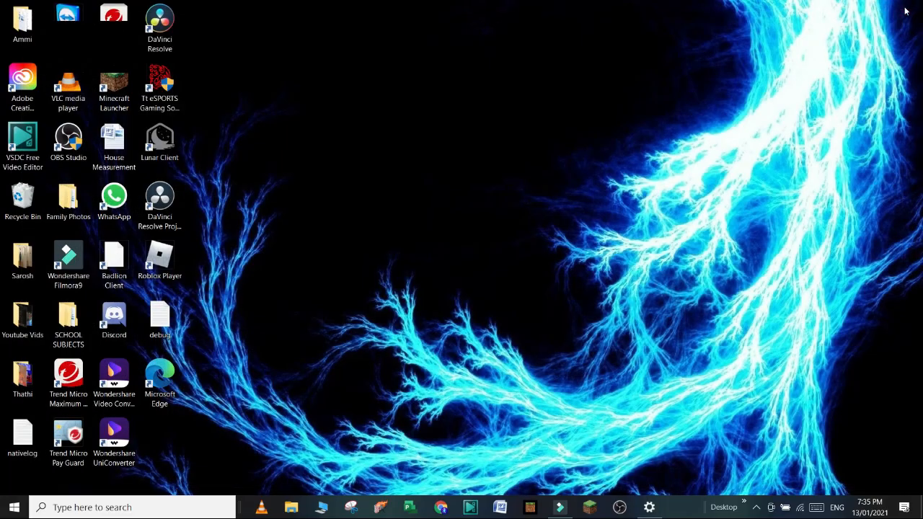
{"action": "left_click", "coordinate": [93, 508]}
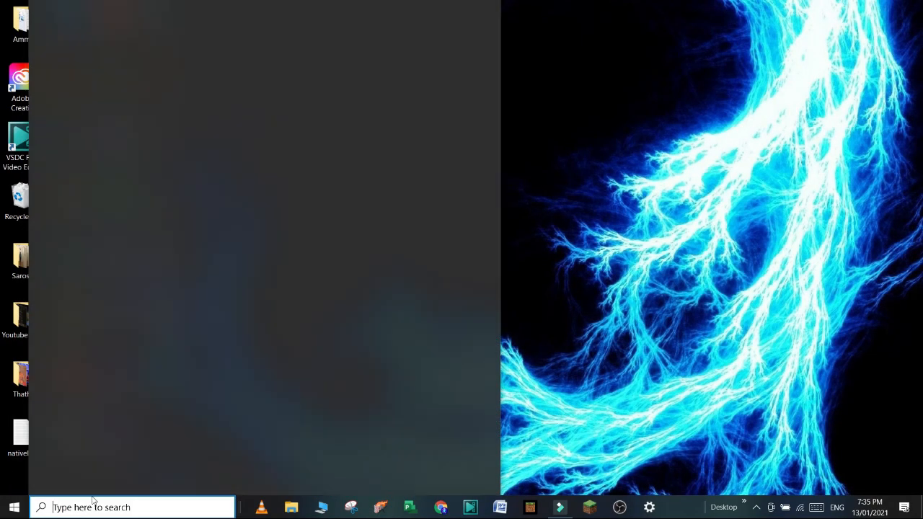
{"action": "left_click", "coordinate": [130, 507]}
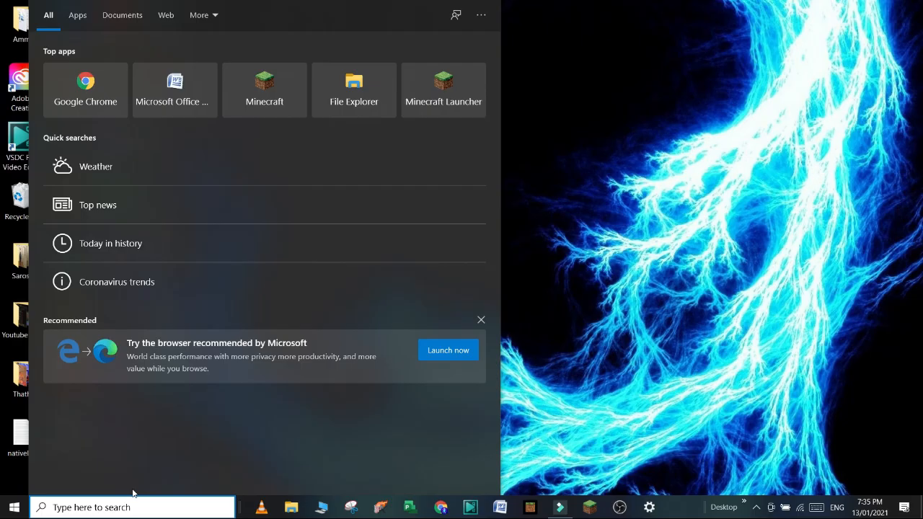
{"action": "type", "text": "allow an"}
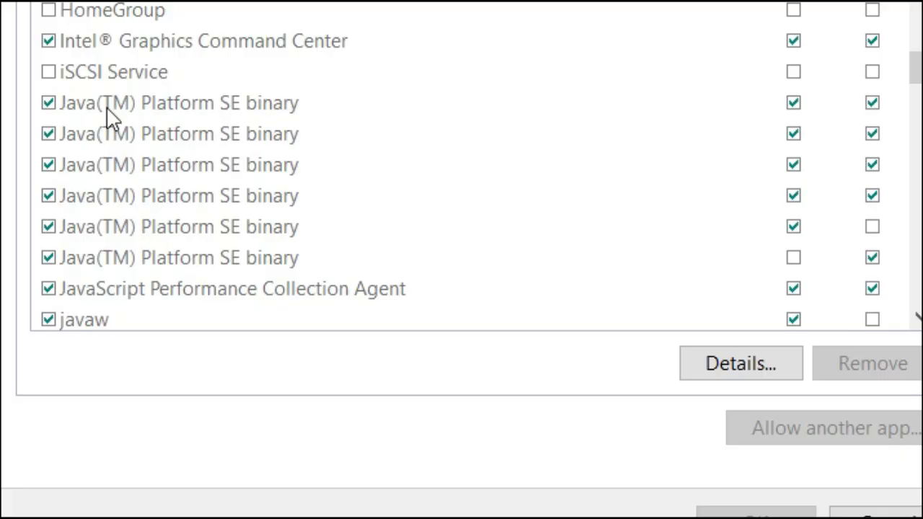
Step: Unlock Change settings and tick Private and Public for the Java(TM) Platform SE binary entries
{"action": "left_click", "coordinate": [178, 102]}
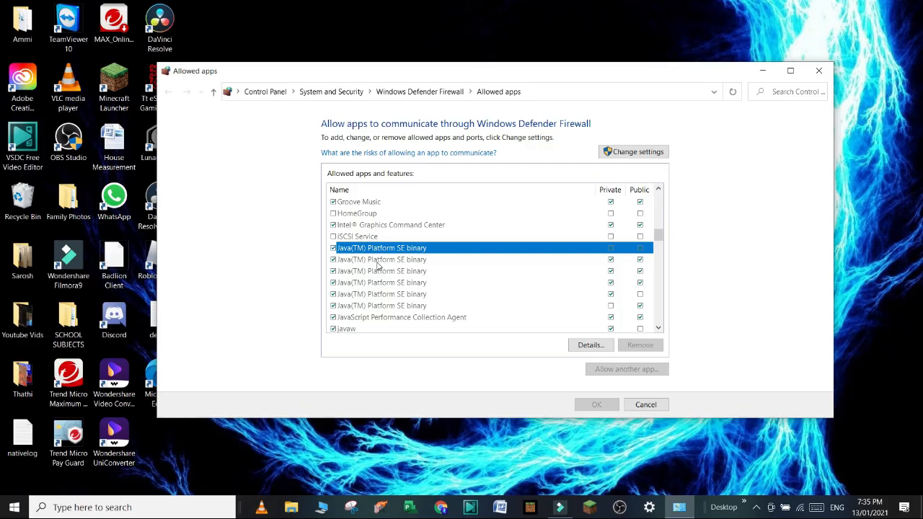
{"action": "left_click", "coordinate": [381, 271]}
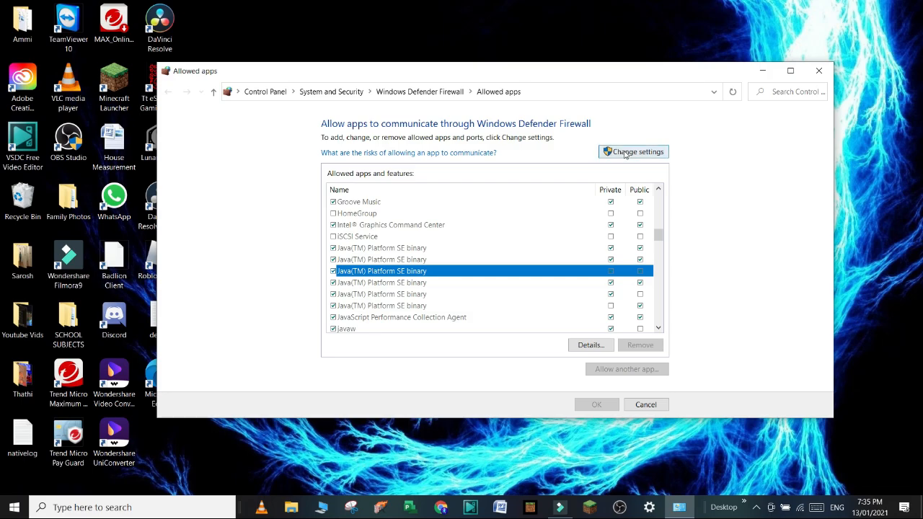
{"action": "left_click", "coordinate": [631, 152]}
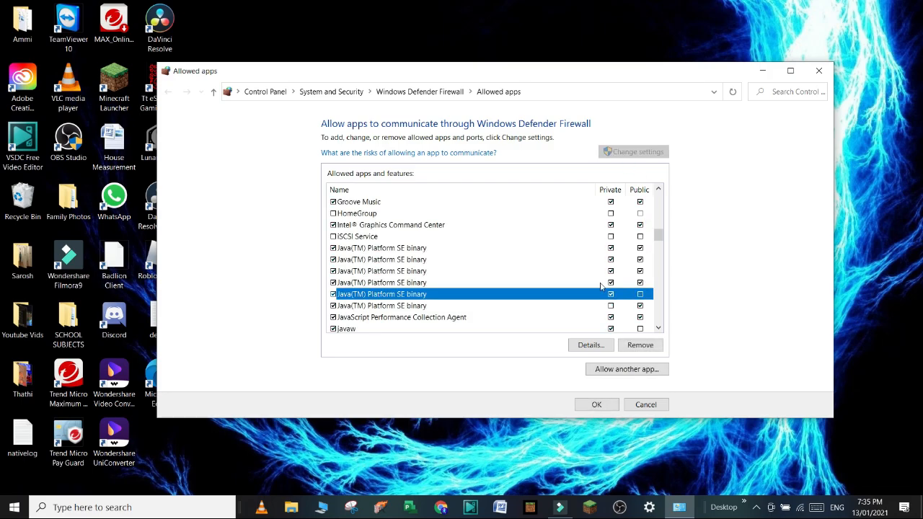
{"action": "mouse_move", "coordinate": [584, 297]}
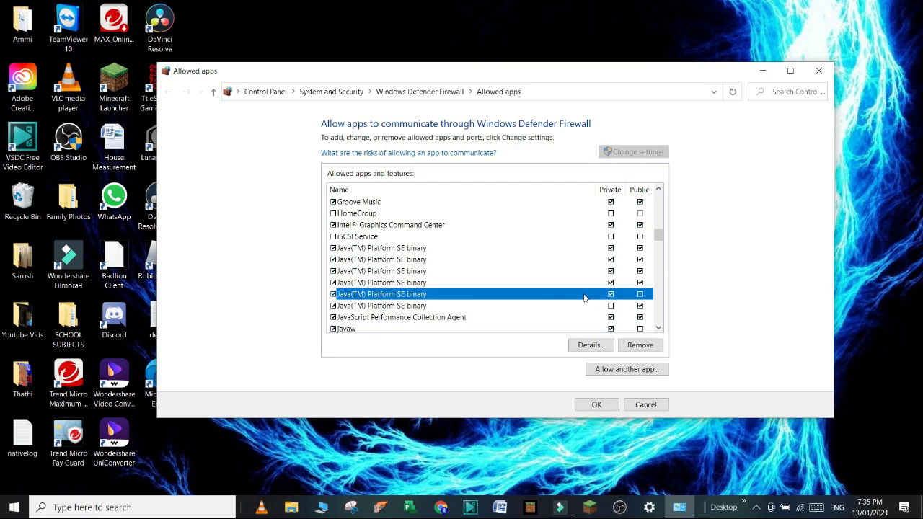
{"action": "left_click", "coordinate": [641, 294]}
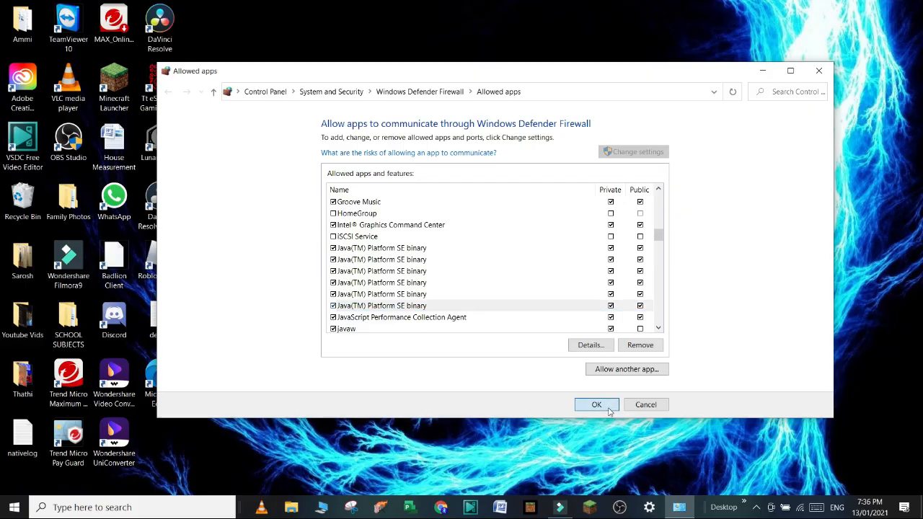
Step: Confirm with OK, then reopen Allowed apps and unlock Change settings again
{"action": "left_click", "coordinate": [598, 404]}
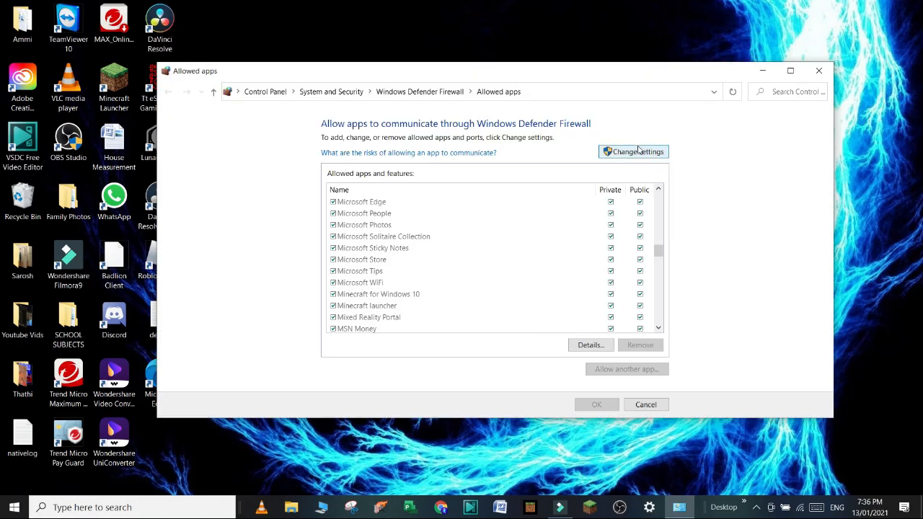
{"action": "left_click", "coordinate": [626, 369]}
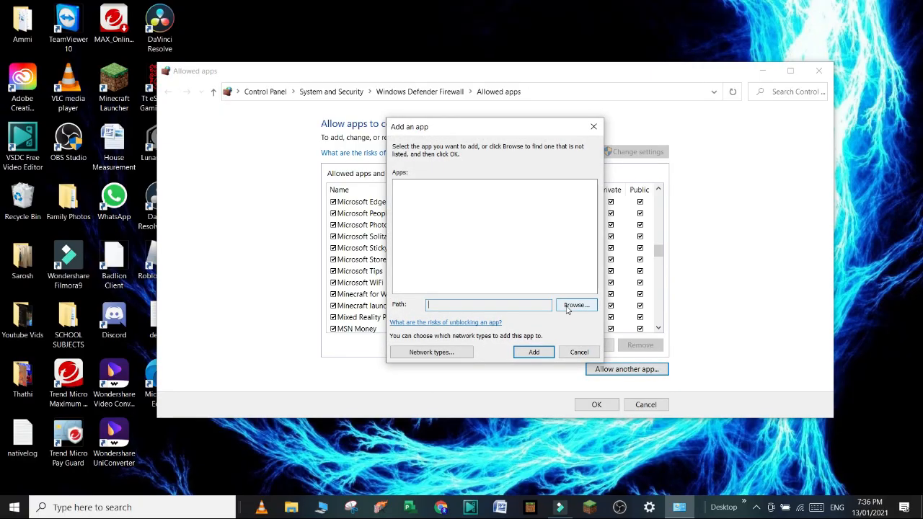
Step: Browse for a program in Add an app, then cancel both the file browser and the dialog
{"action": "left_click", "coordinate": [574, 306]}
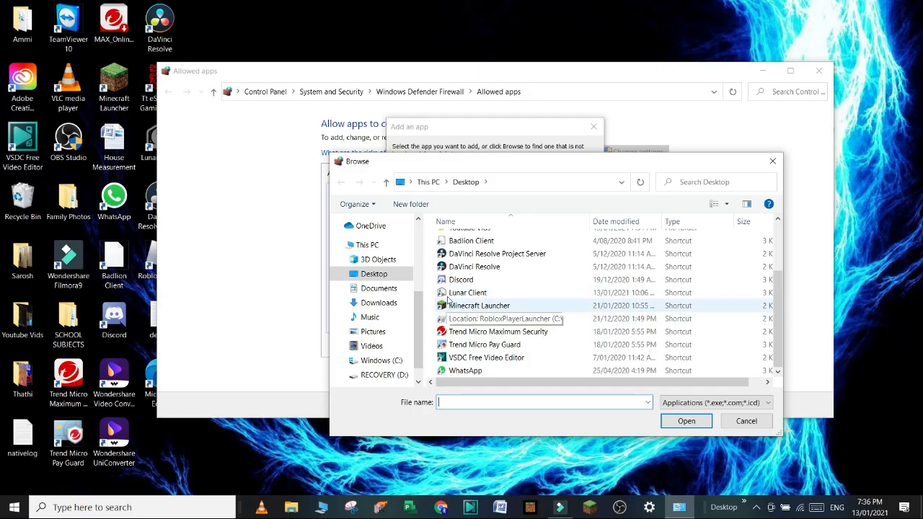
{"action": "left_click", "coordinate": [746, 421]}
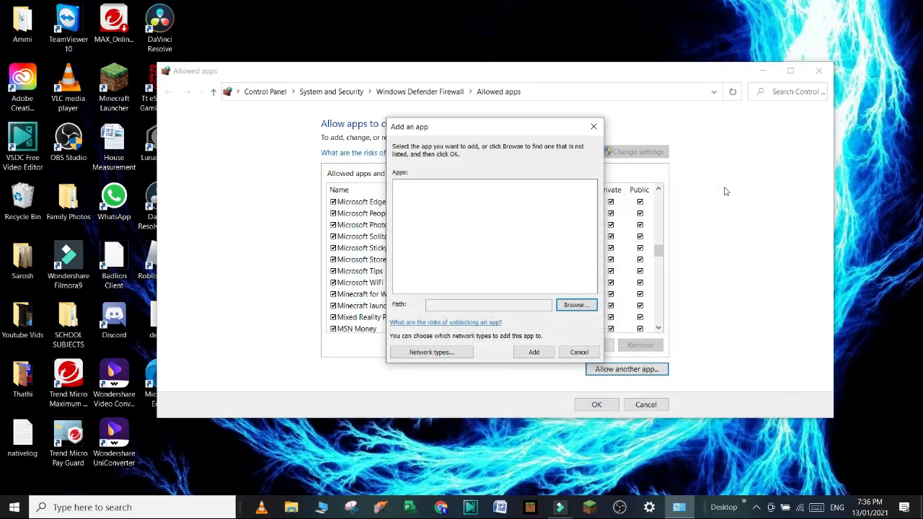
{"action": "left_click", "coordinate": [578, 352]}
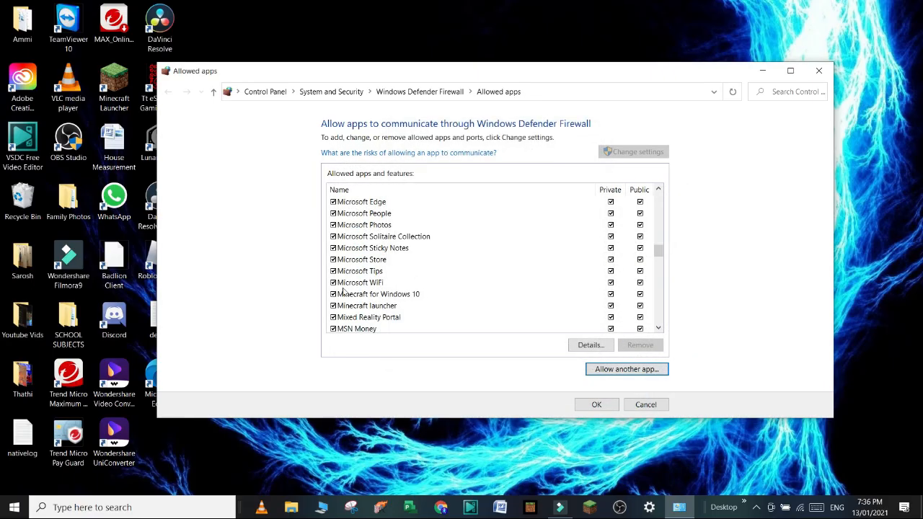
{"action": "scroll", "scroll_direction": "down", "scroll_amount": 3}
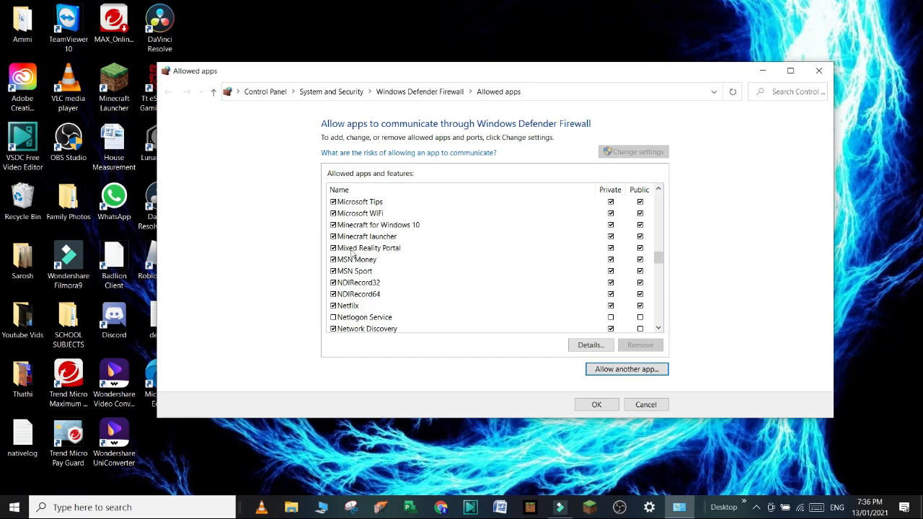
{"action": "mouse_move", "coordinate": [468, 248]}
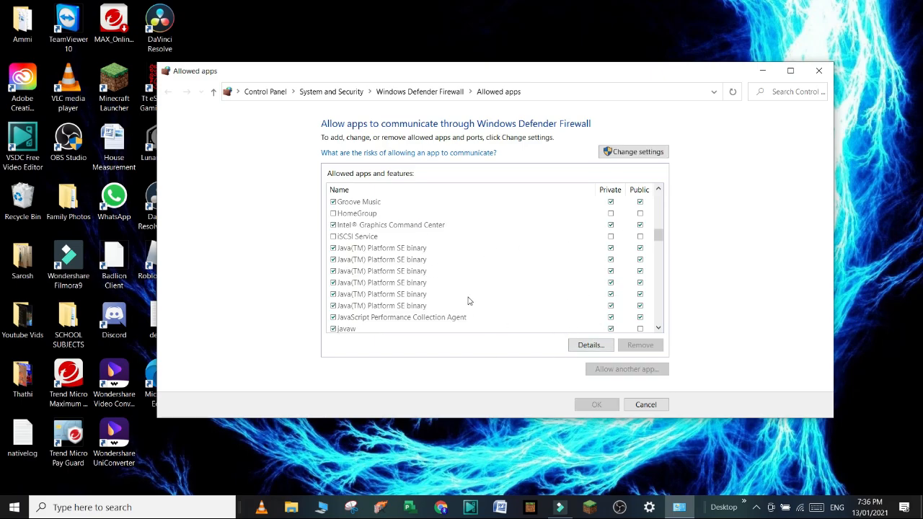
{"action": "scroll", "scroll_direction": "down", "scroll_amount": 3}
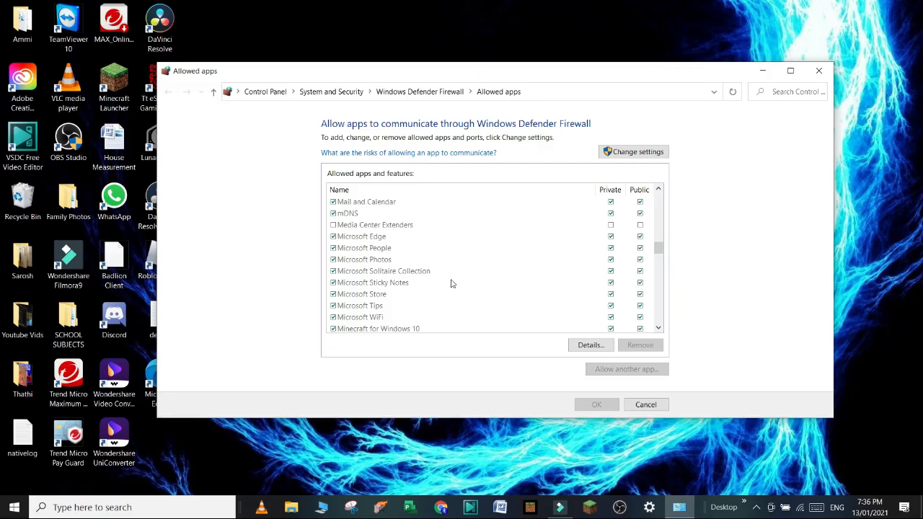